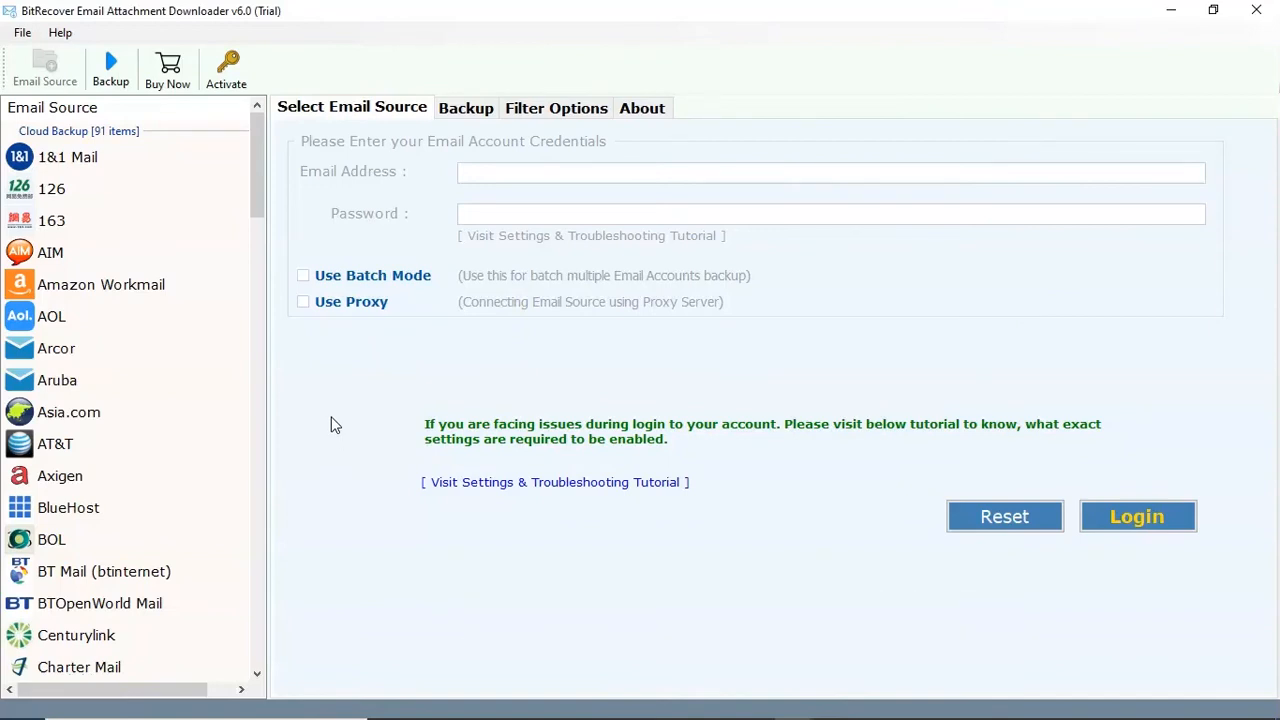
{"action": "scroll", "scroll_direction": "down", "scroll_amount": 3}
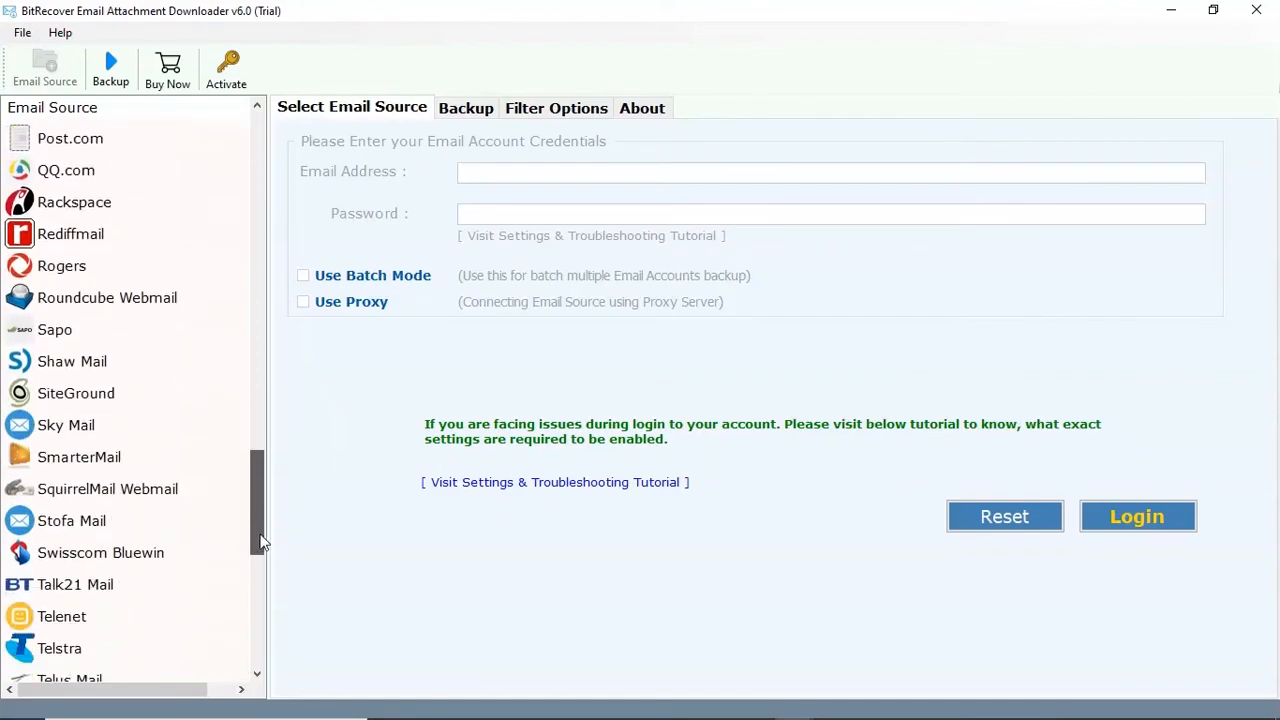
{"action": "scroll", "scroll_direction": "up", "scroll_amount": 3}
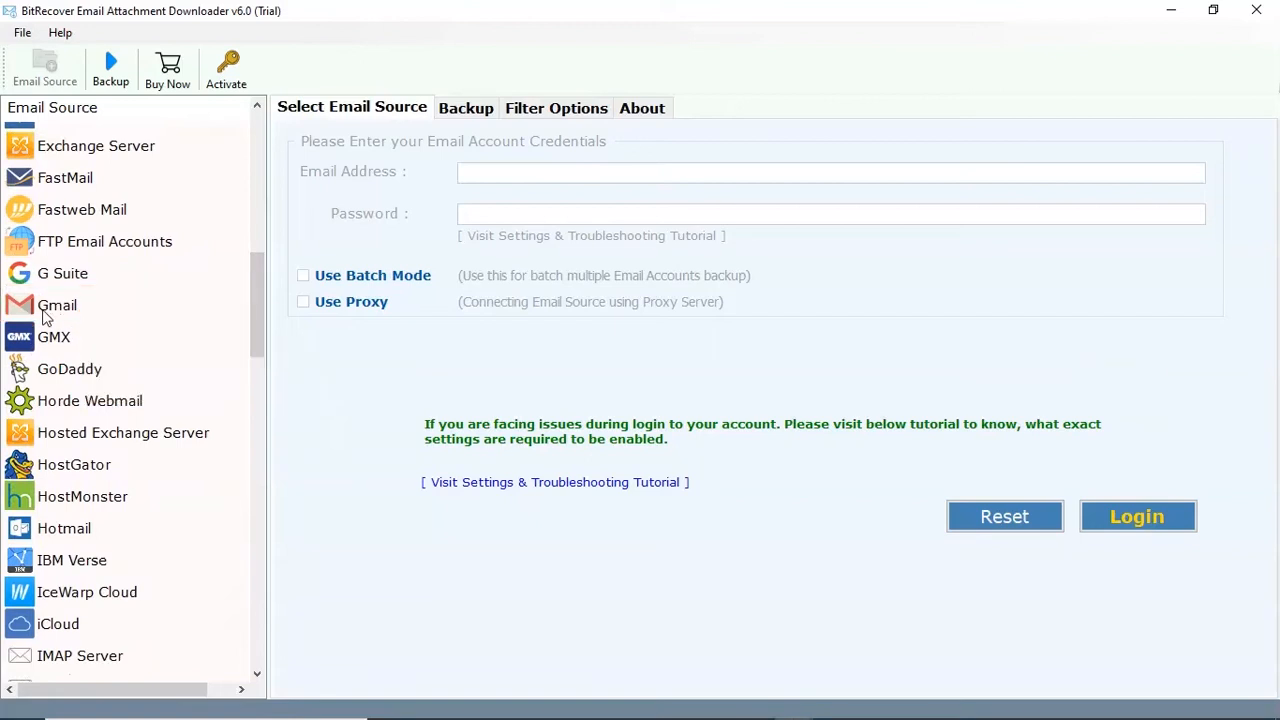
{"action": "left_click", "coordinate": [57, 305]}
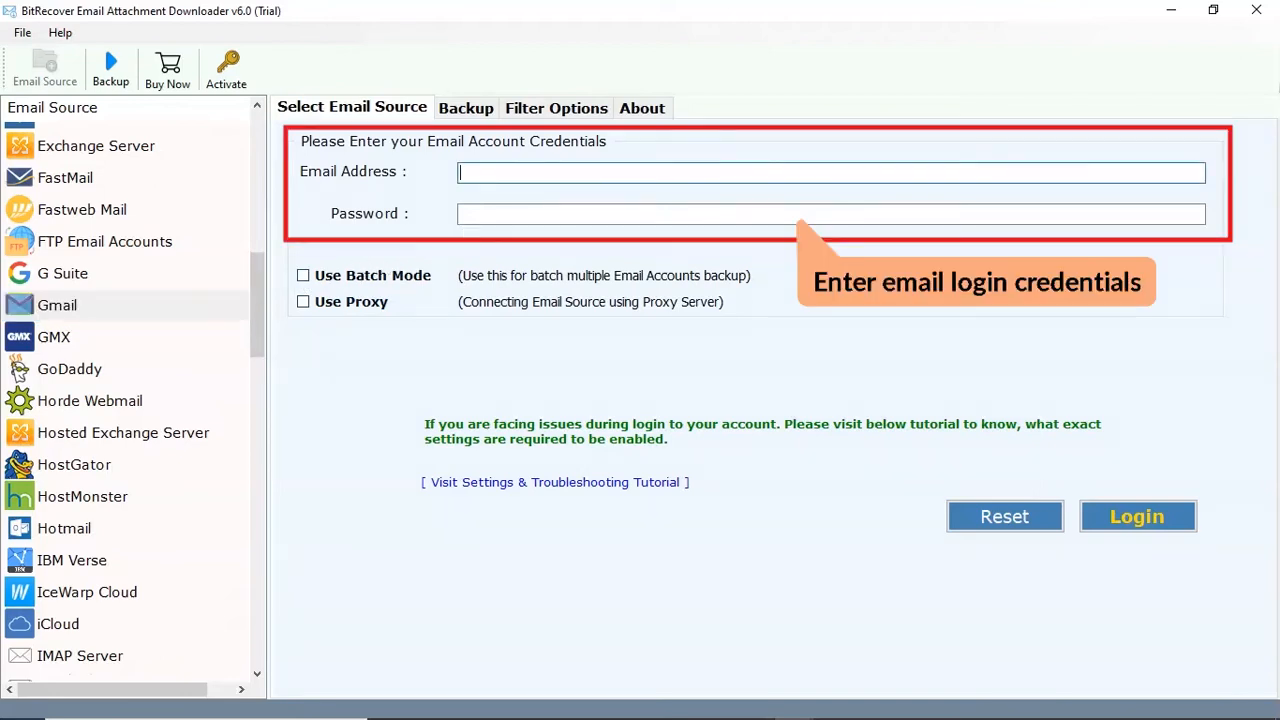
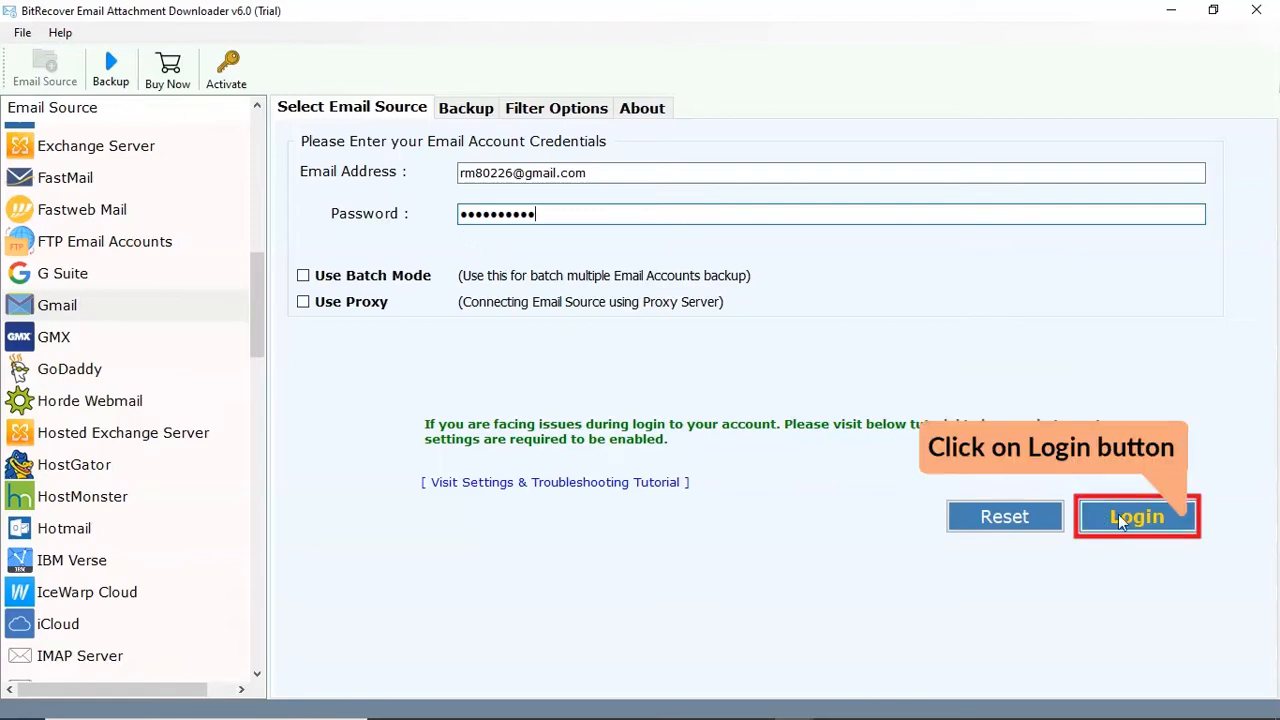
{"action": "left_click", "coordinate": [1137, 516]}
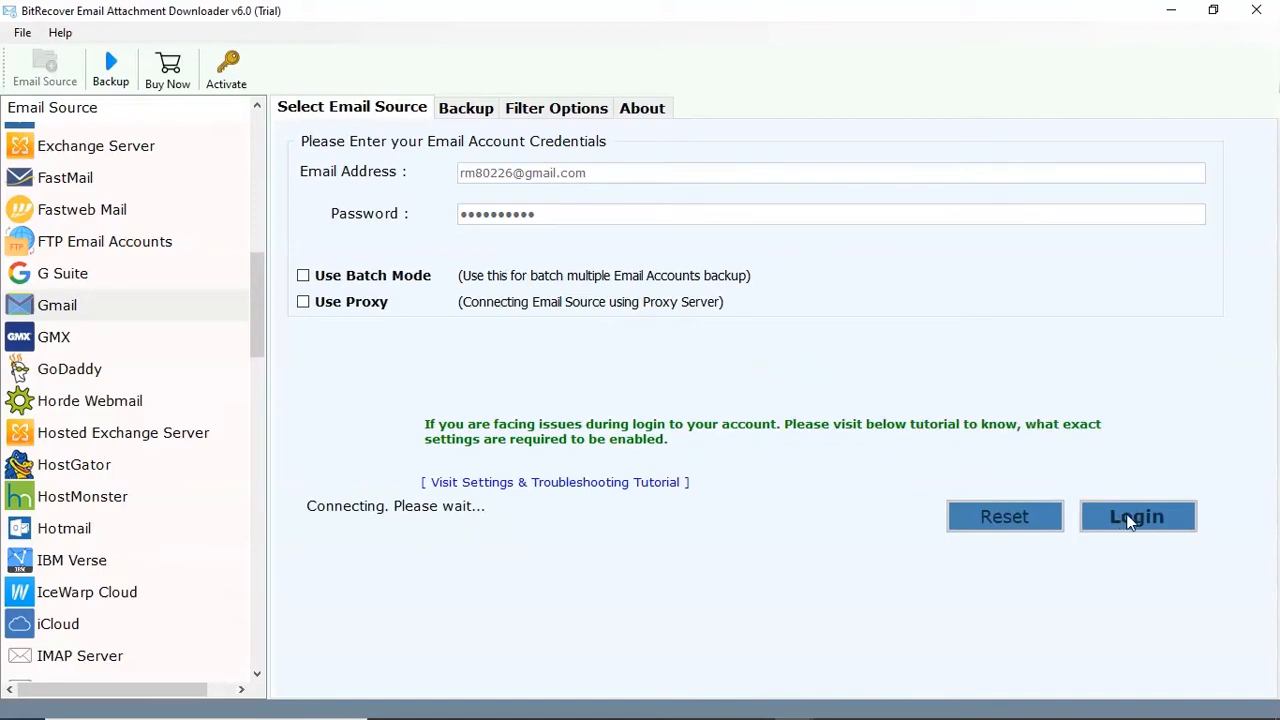
{"action": "left_click", "coordinate": [1137, 516]}
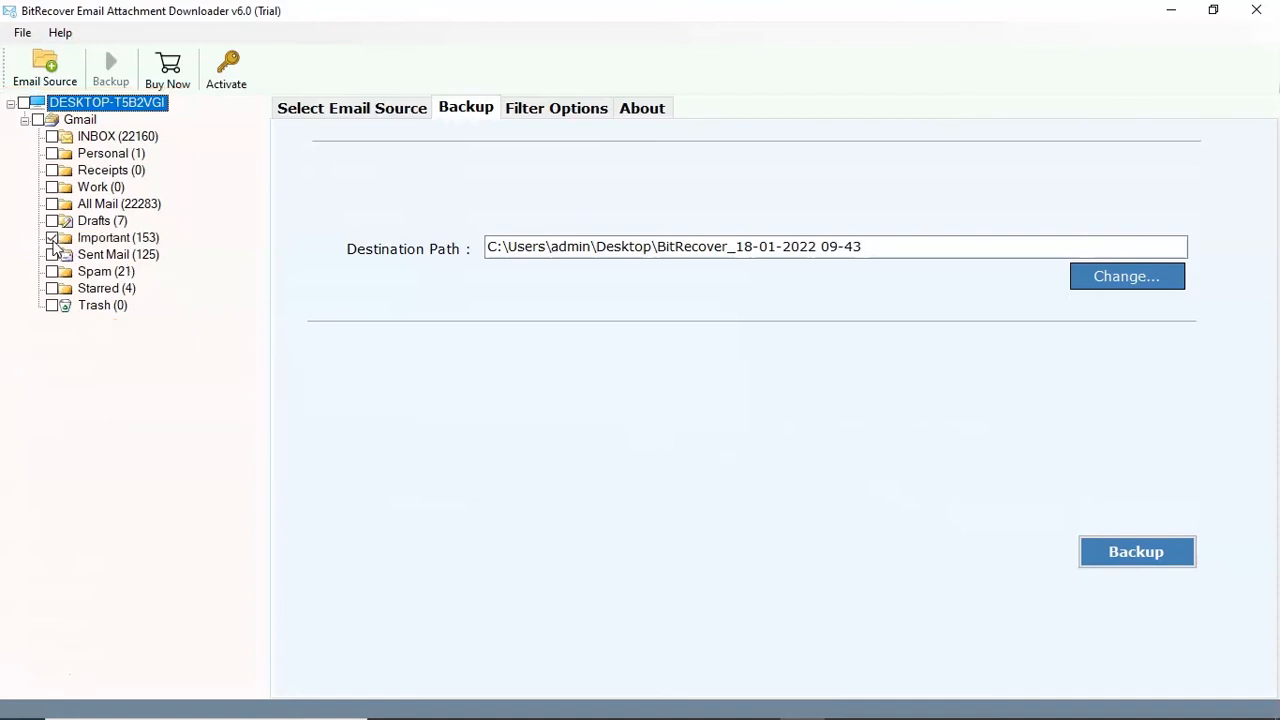
Tick Sent Mail for extraction and open the destination path chooser
{"action": "left_click", "coordinate": [52, 237]}
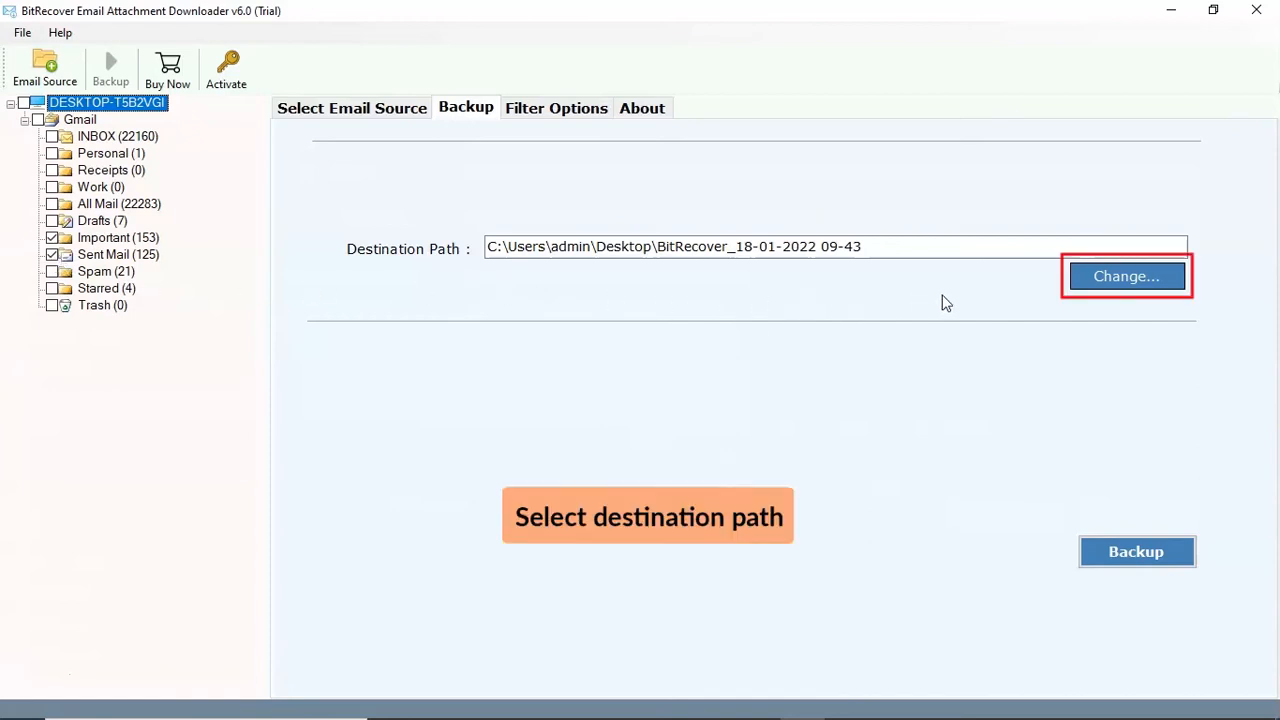
{"action": "mouse_move", "coordinate": [1126, 276]}
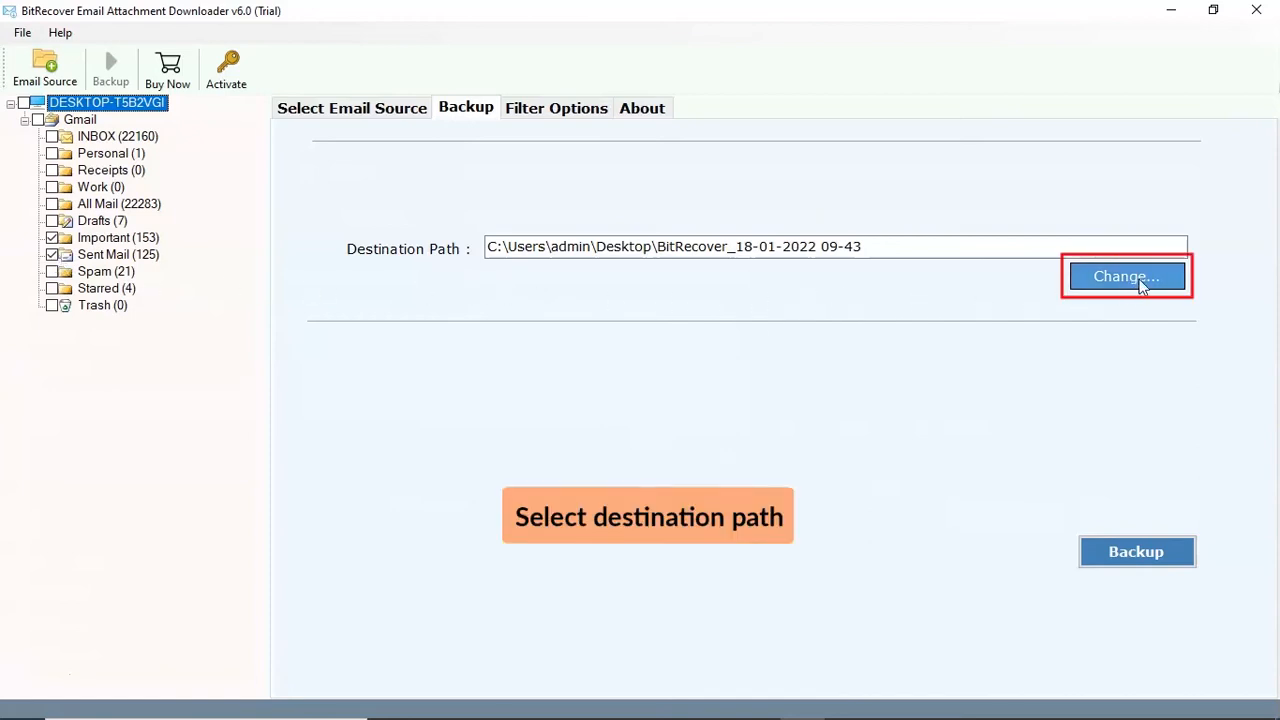
{"action": "left_click", "coordinate": [1126, 276]}
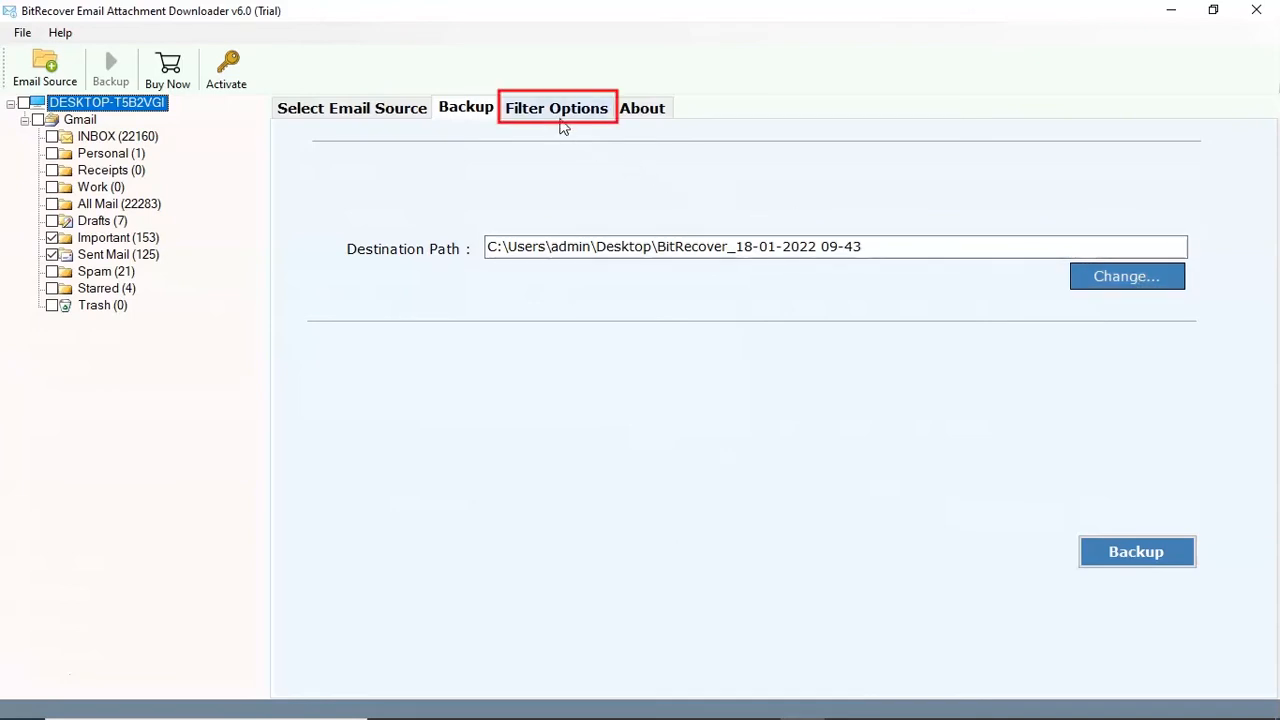
Review the filter options, toggling advanced selective-backup settings on then off
{"action": "left_click", "coordinate": [556, 108]}
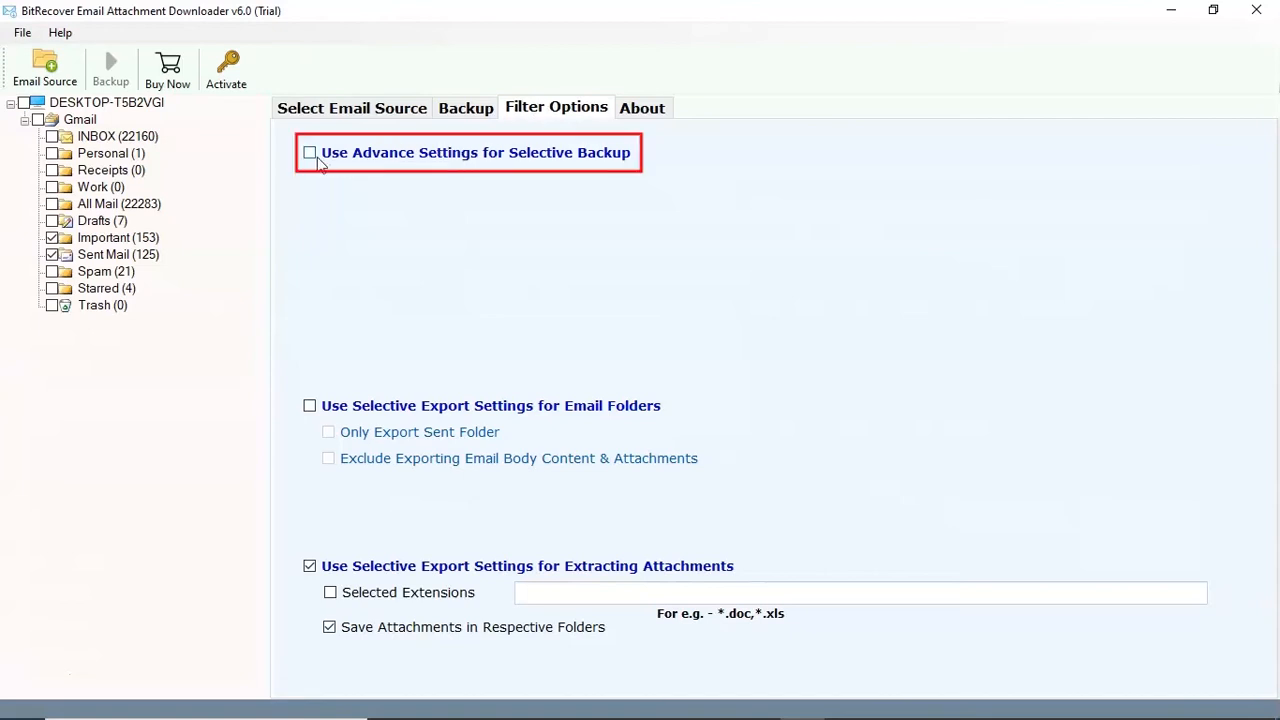
{"action": "left_click", "coordinate": [310, 152]}
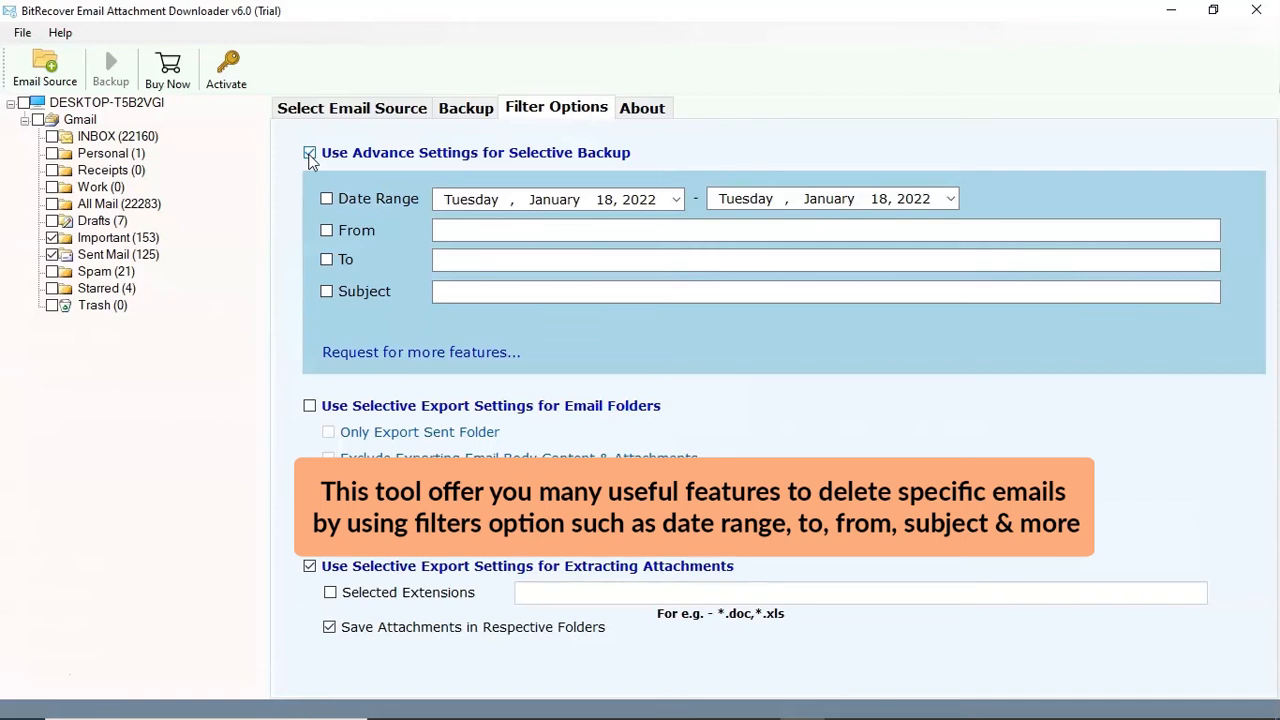
{"action": "left_click", "coordinate": [309, 152]}
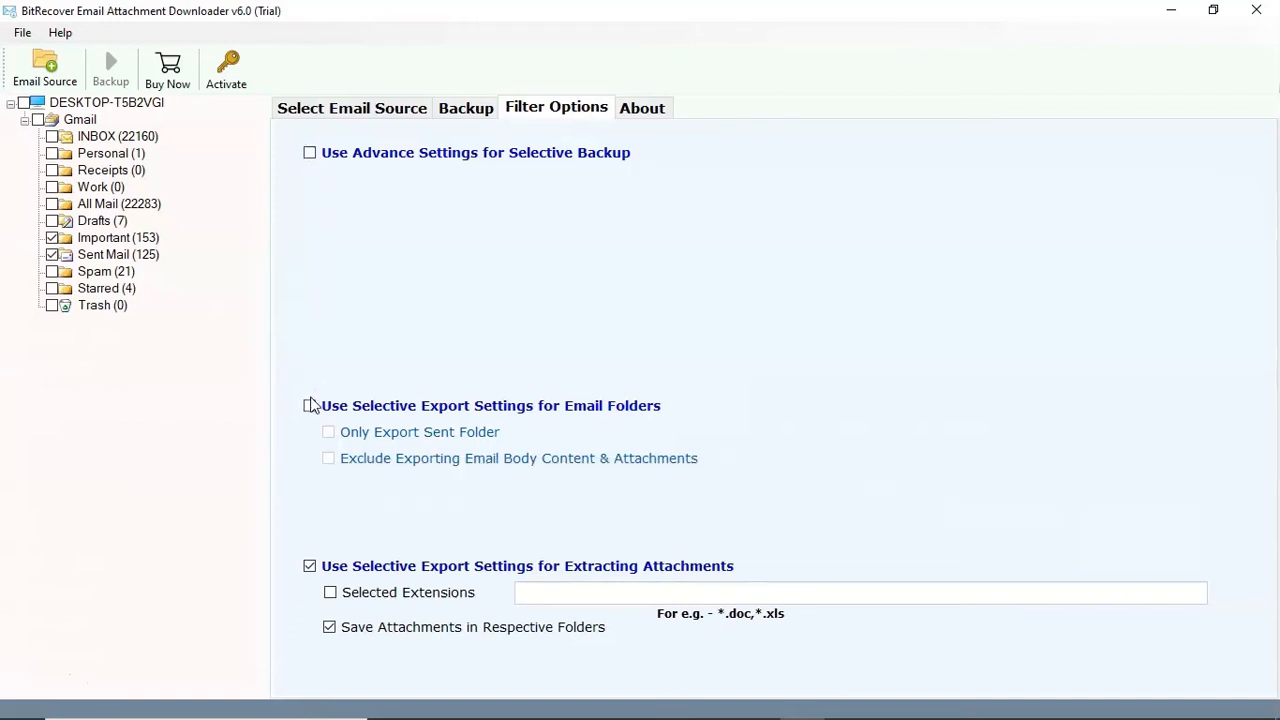
{"action": "left_click", "coordinate": [310, 405]}
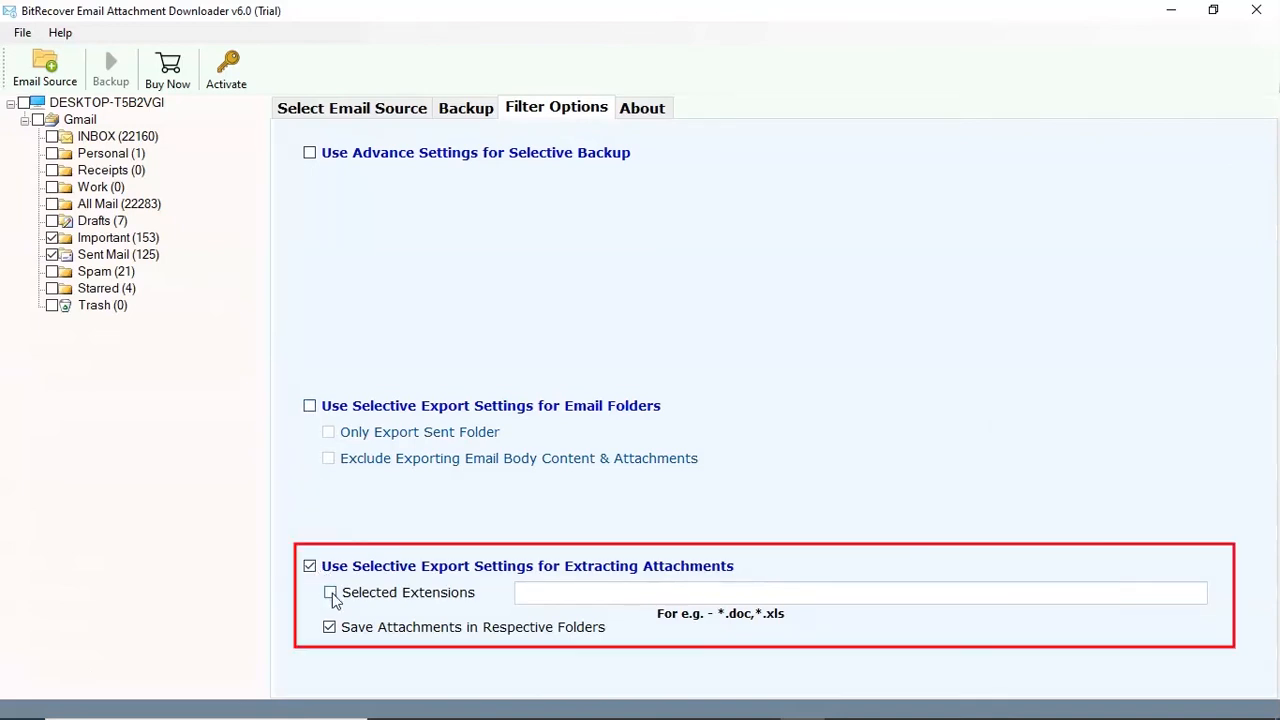
Restrict attachments to the *ZIP extension and go back to the Backup settings
{"action": "left_click", "coordinate": [329, 592]}
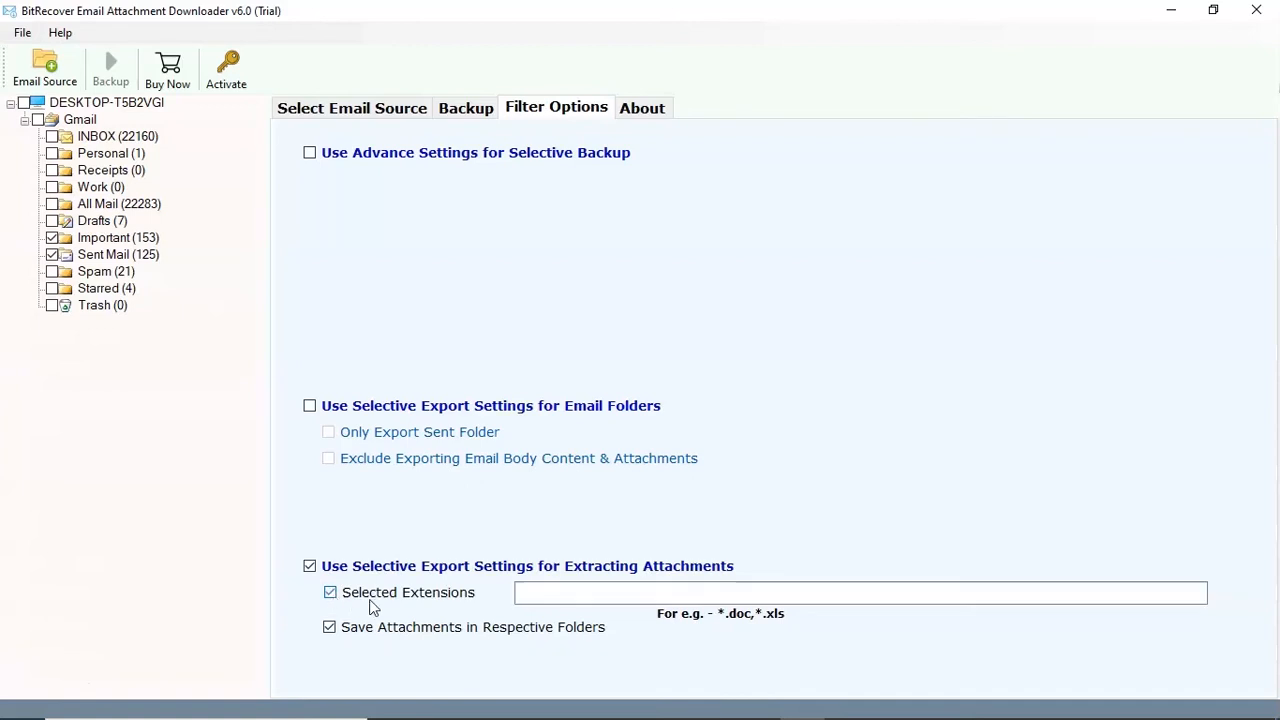
{"action": "type", "text": "*"}
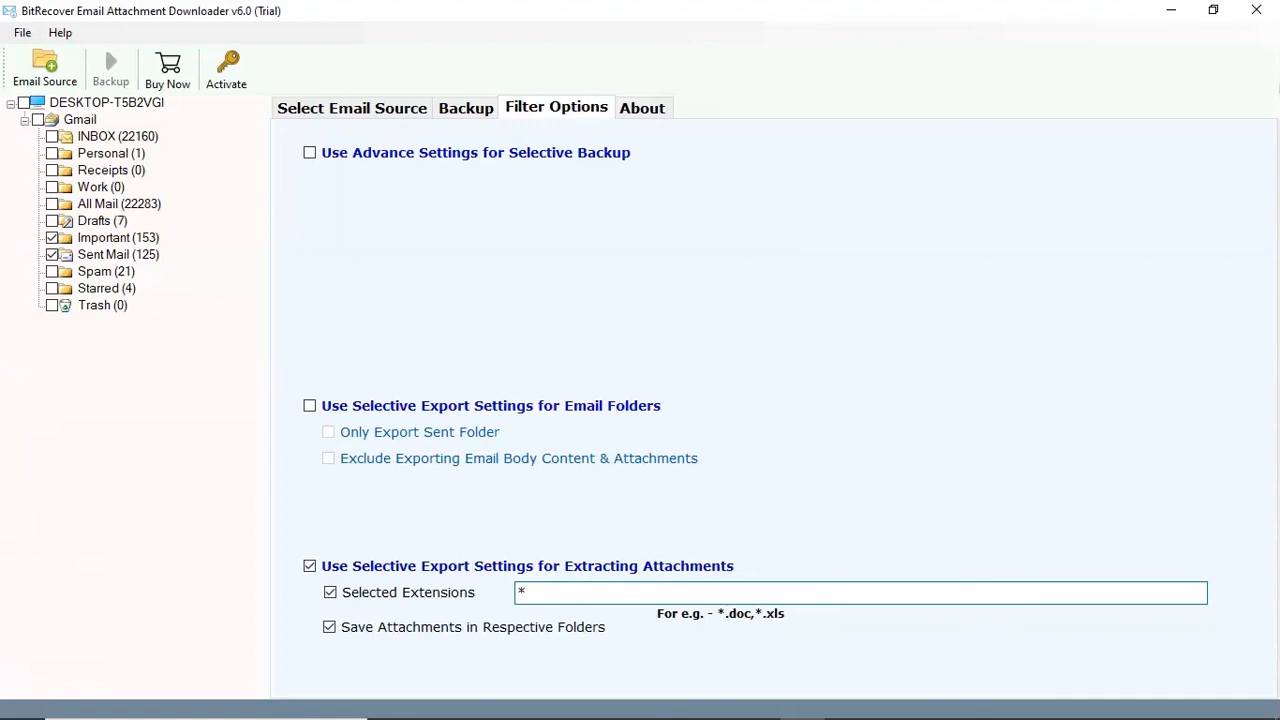
{"action": "type", "text": "ZIP"}
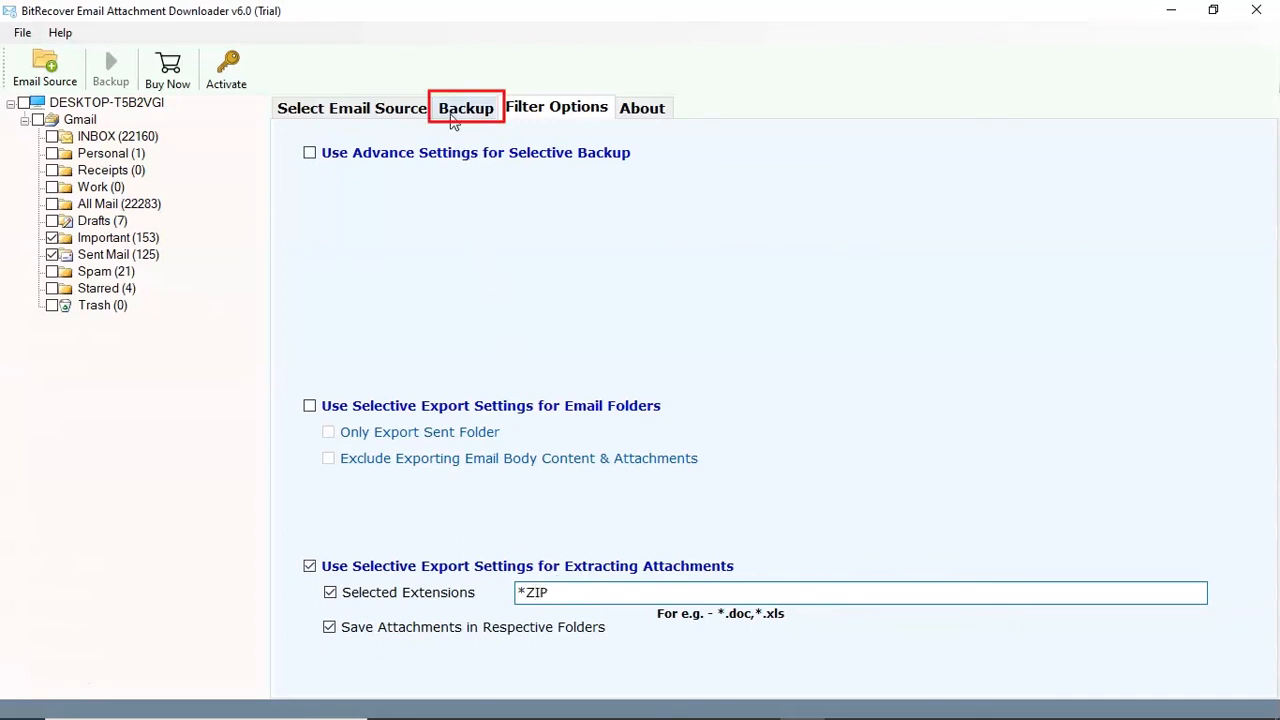
{"action": "left_click", "coordinate": [465, 108]}
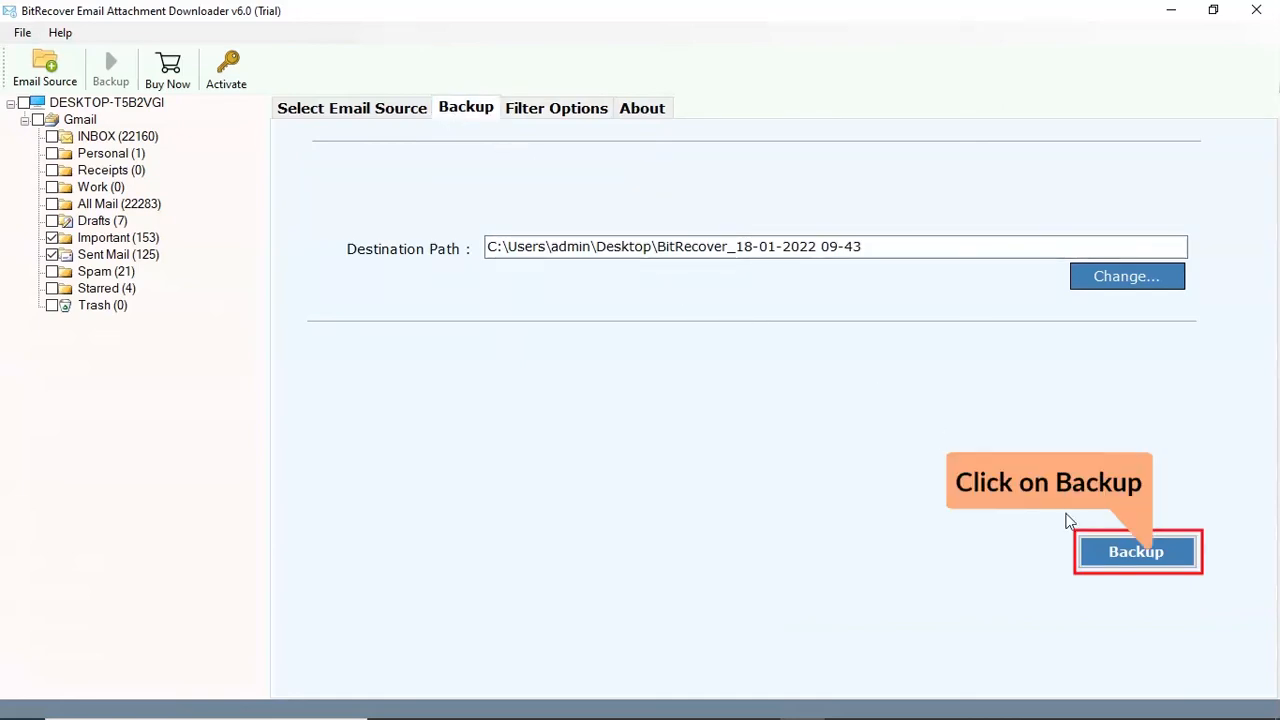
Run the backup and dismiss the completion and trial-limit messages
{"action": "left_click", "coordinate": [1137, 551]}
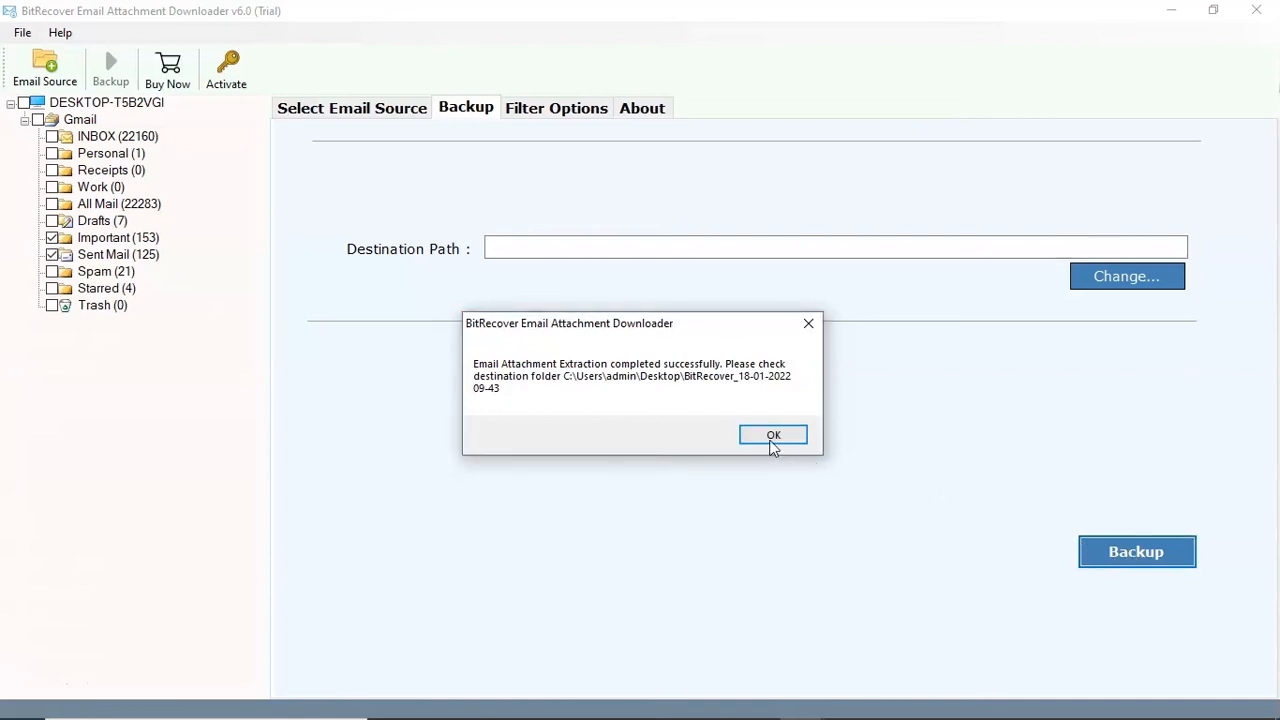
{"action": "left_click", "coordinate": [772, 435]}
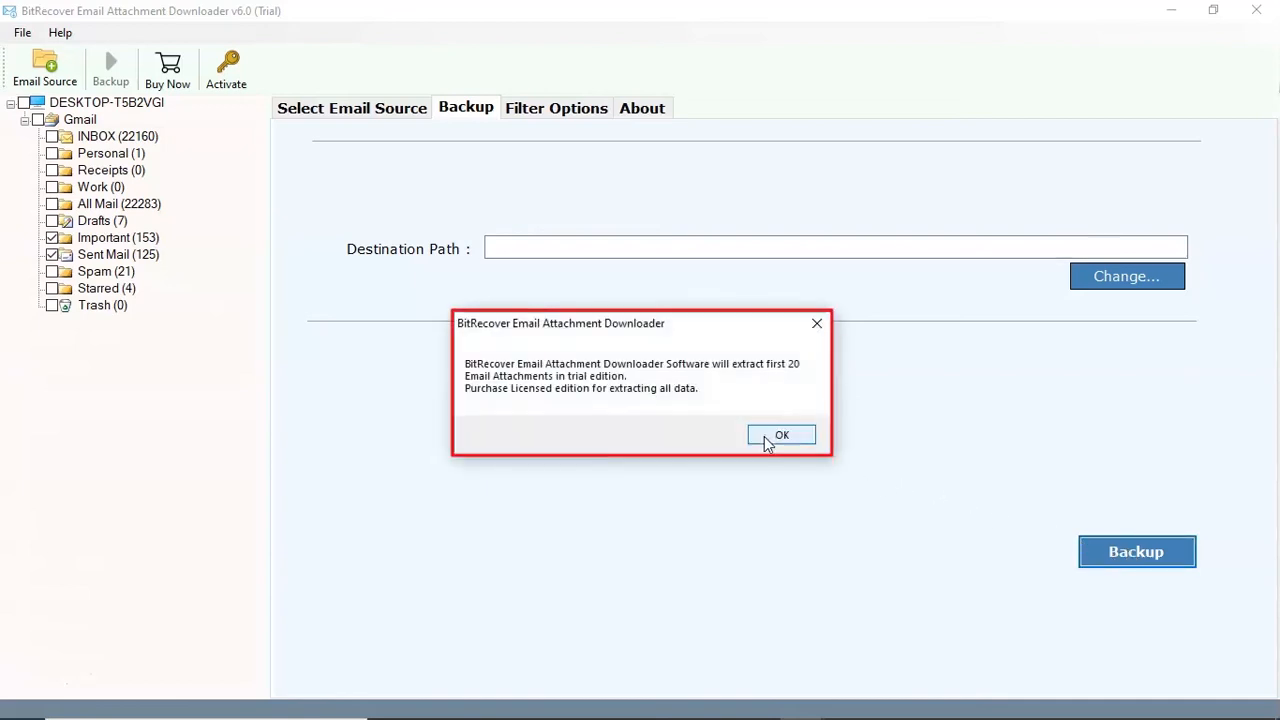
{"action": "mouse_move", "coordinate": [780, 443]}
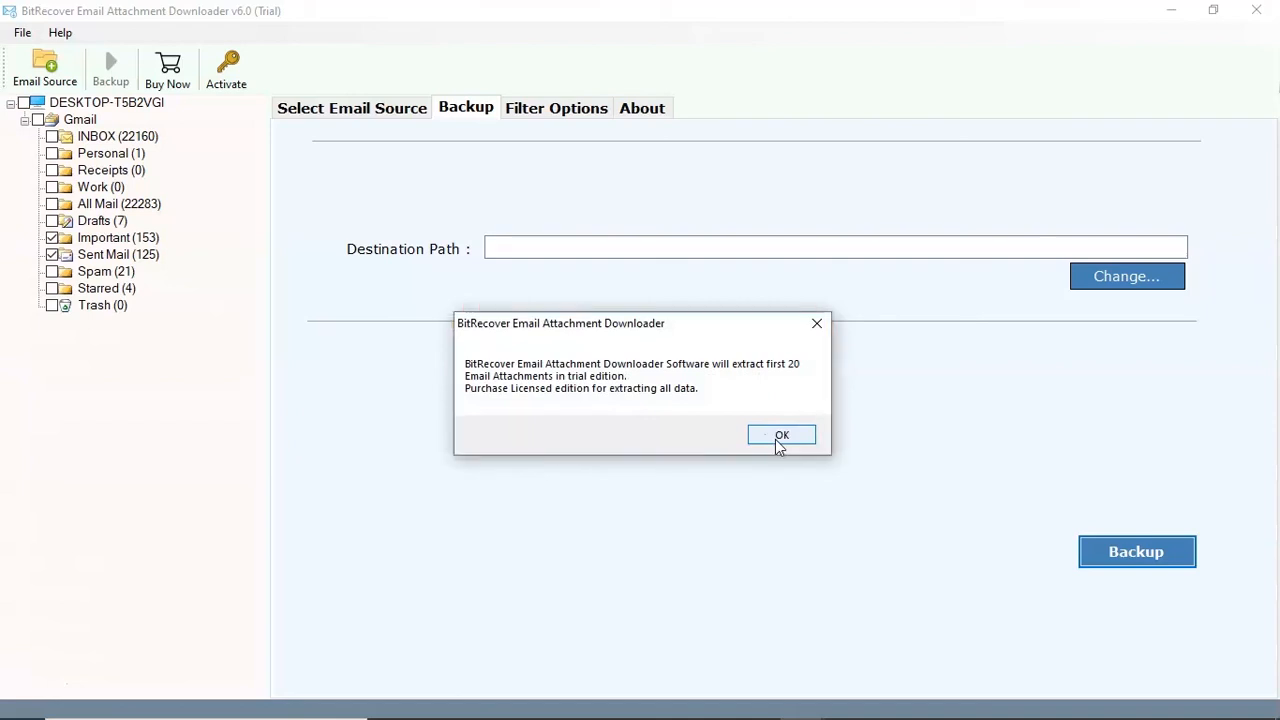
{"action": "left_click", "coordinate": [781, 434]}
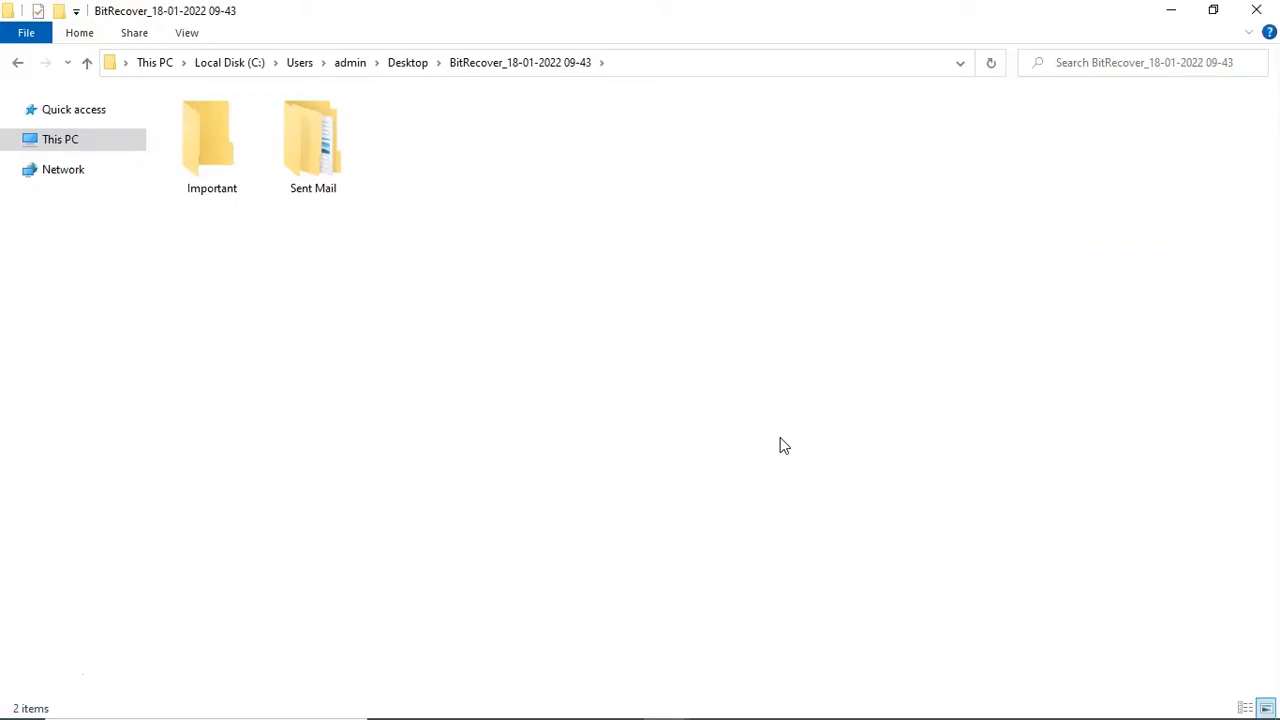
{"action": "mouse_move", "coordinate": [592, 322]}
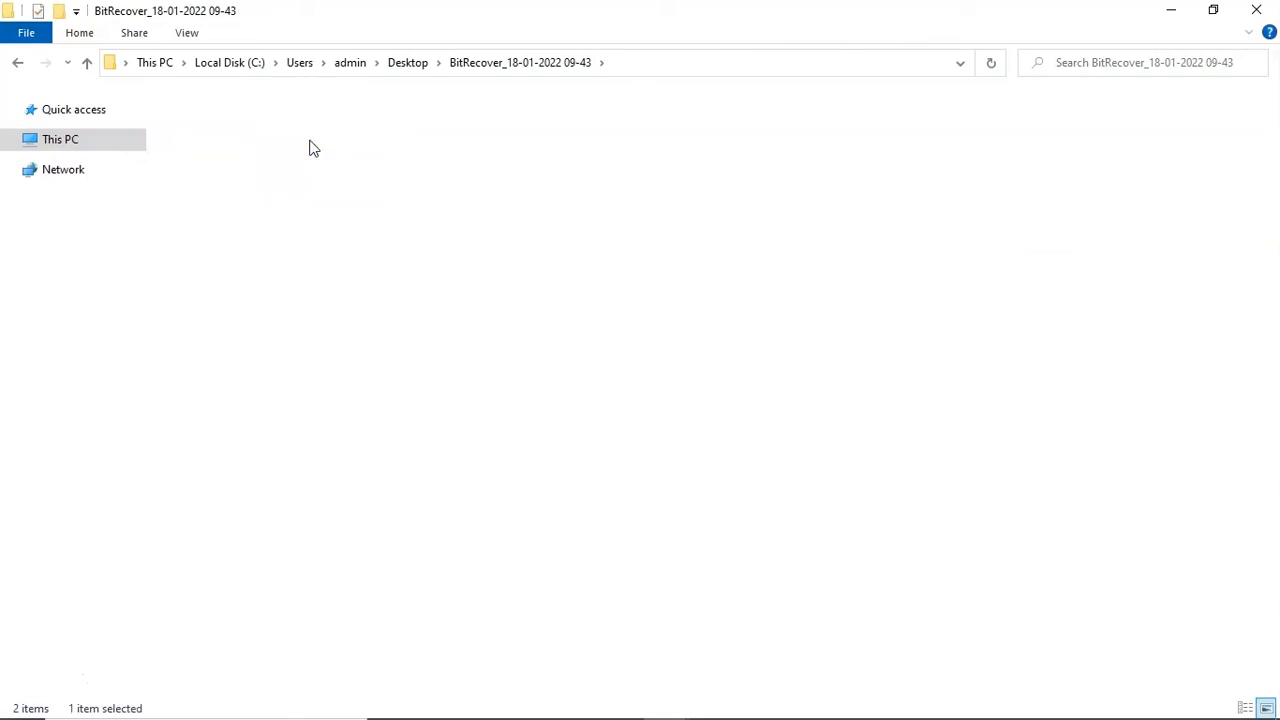
Open the Sent Mail folder showing KIMSD REPORTS, LRD DATA and MHRD archives
{"action": "double_click", "coordinate": [314, 148]}
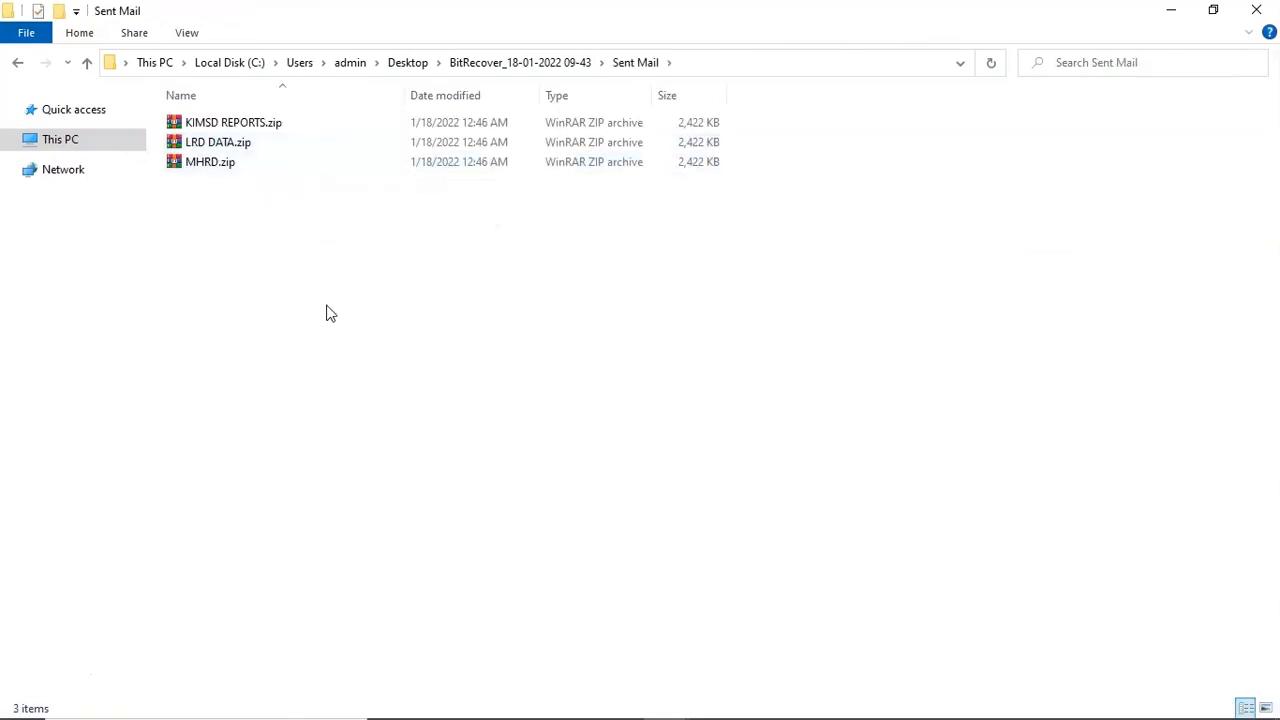